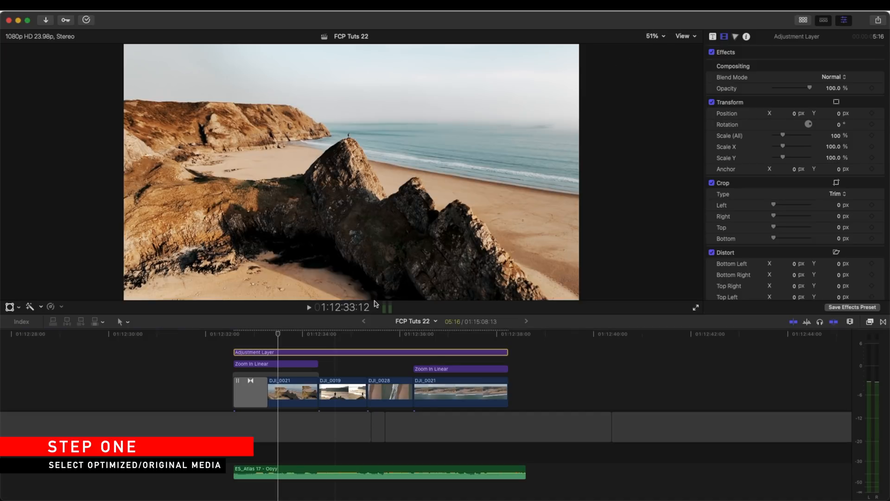
- Set the viewer's media playback to Optimized/Original instead of Proxy Only
click(685, 37)
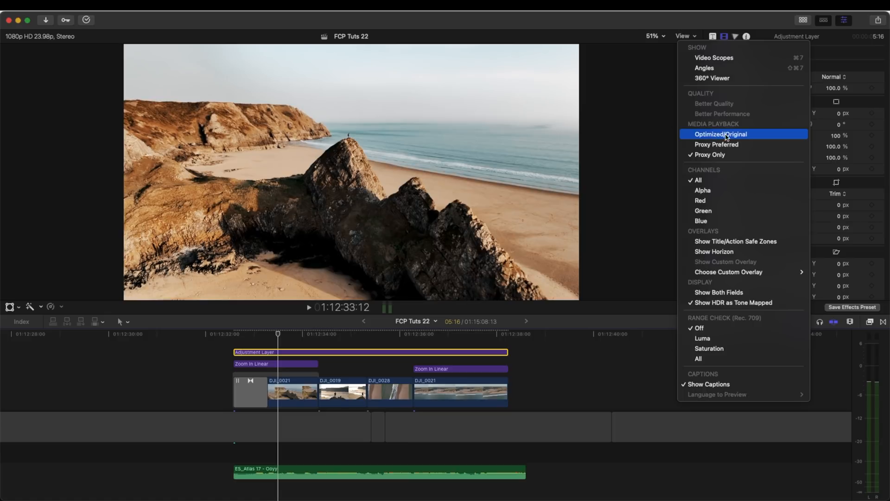
mouse_move(751, 136)
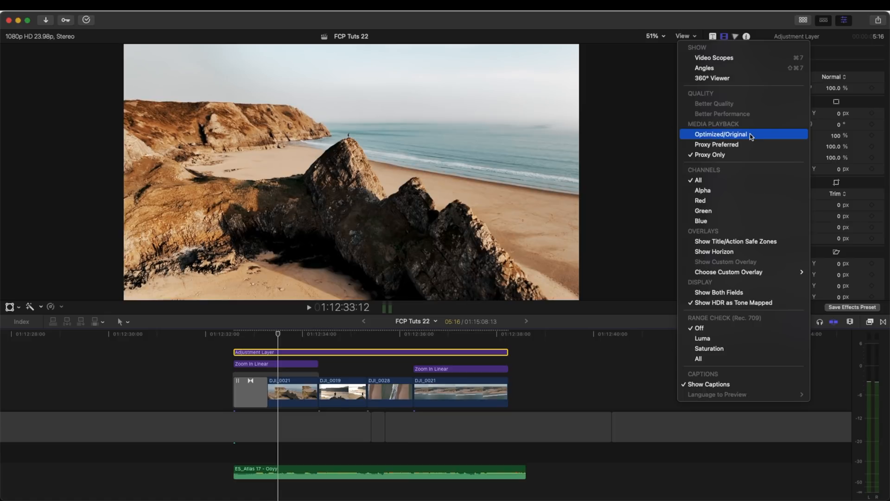
click(720, 134)
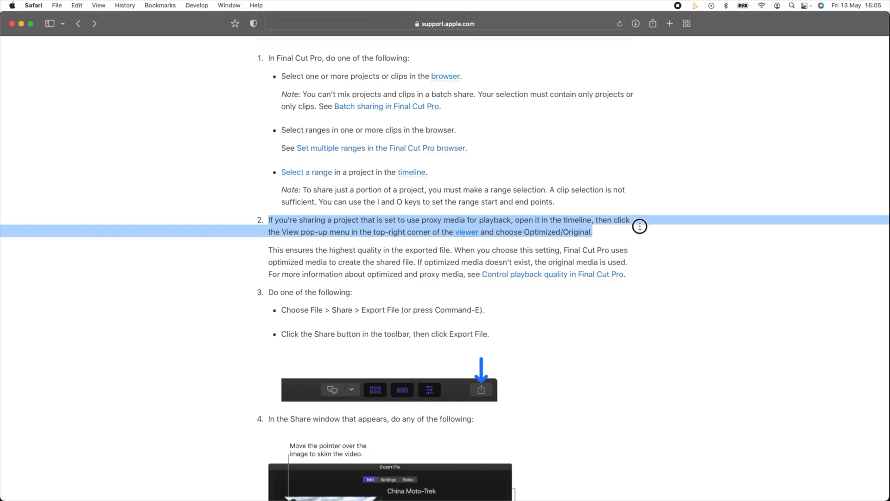
drag(638, 225, 624, 273)
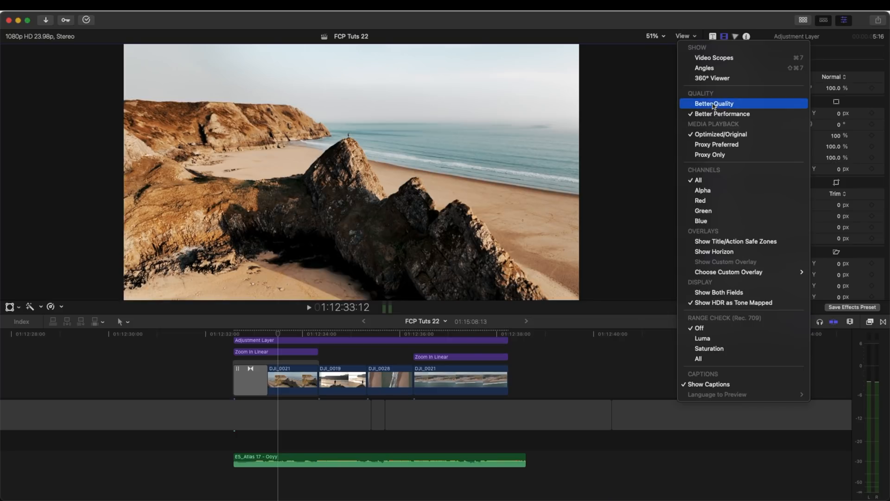
- Choose Better Quality for viewer playback in the View menu
click(714, 103)
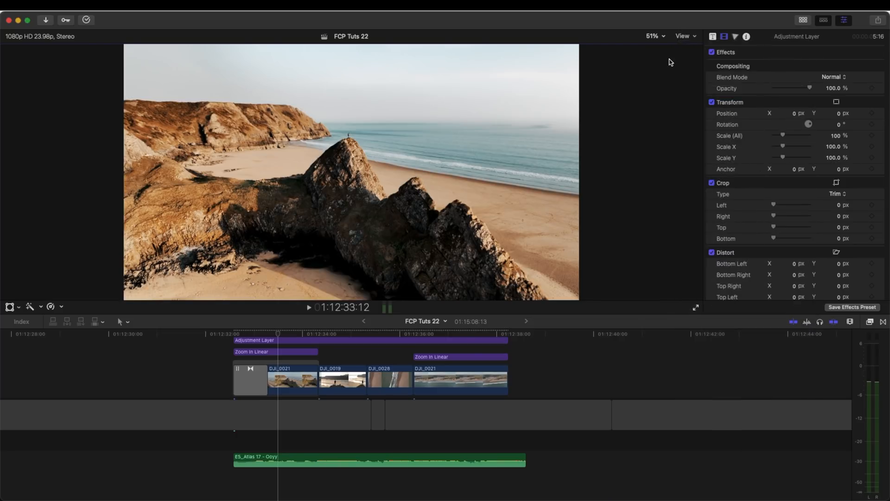
click(683, 36)
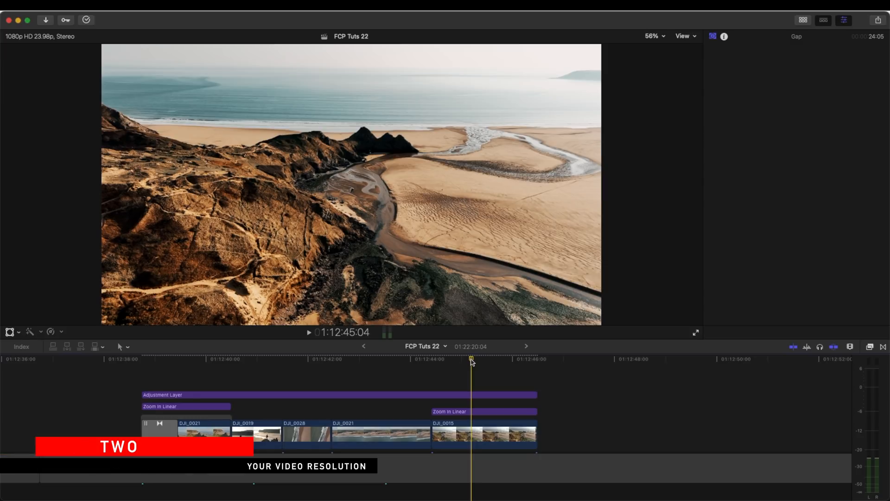
- Modify the project settings to 4K (3840x2160) video format, keeping Apple ProRes 422
click(722, 36)
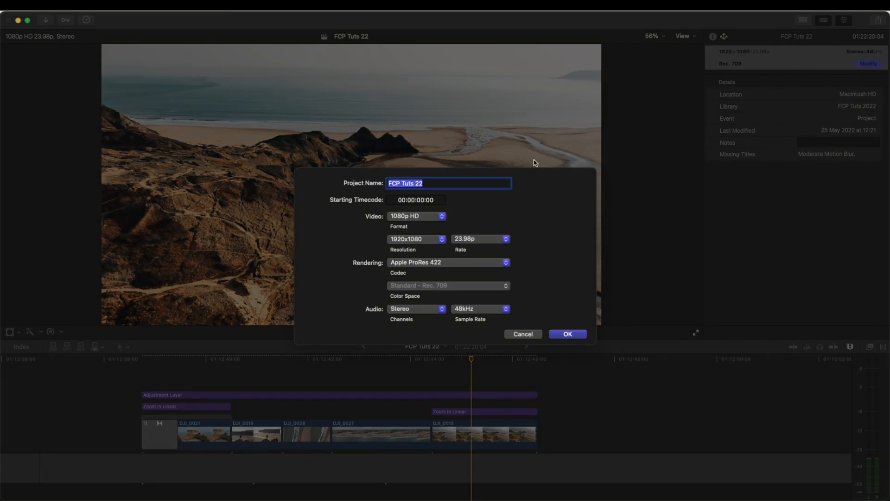
mouse_move(430, 236)
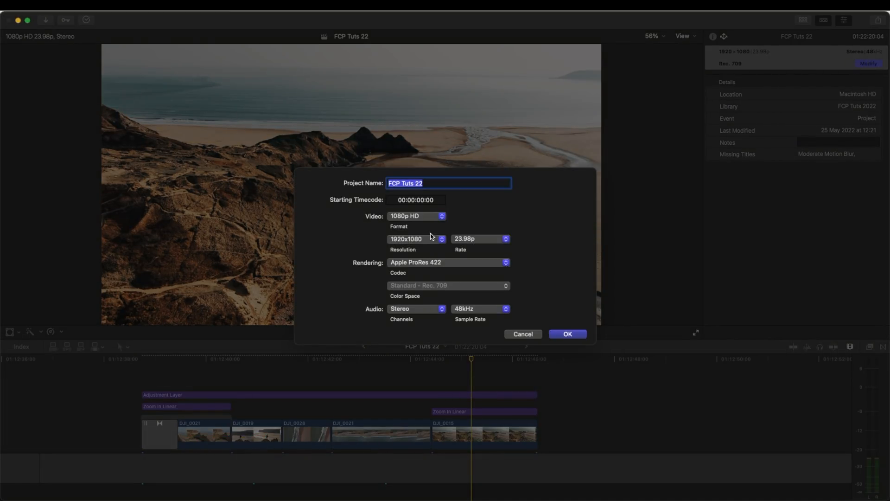
click(416, 216)
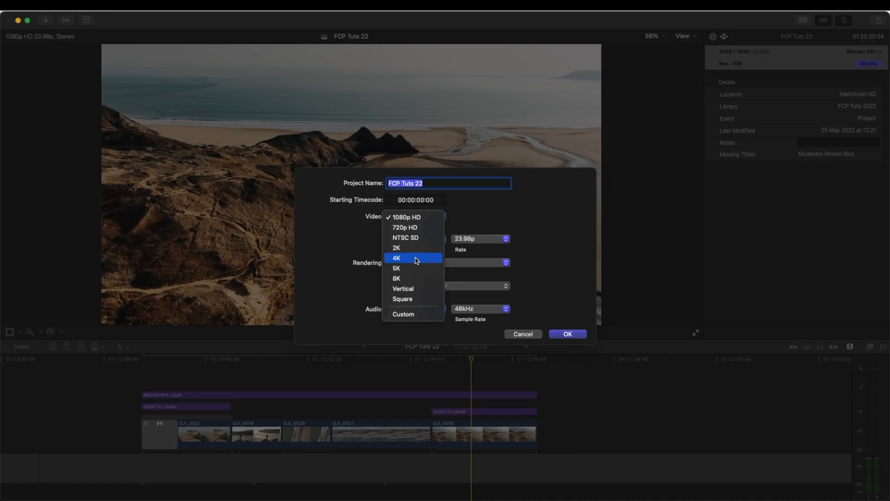
mouse_move(416, 260)
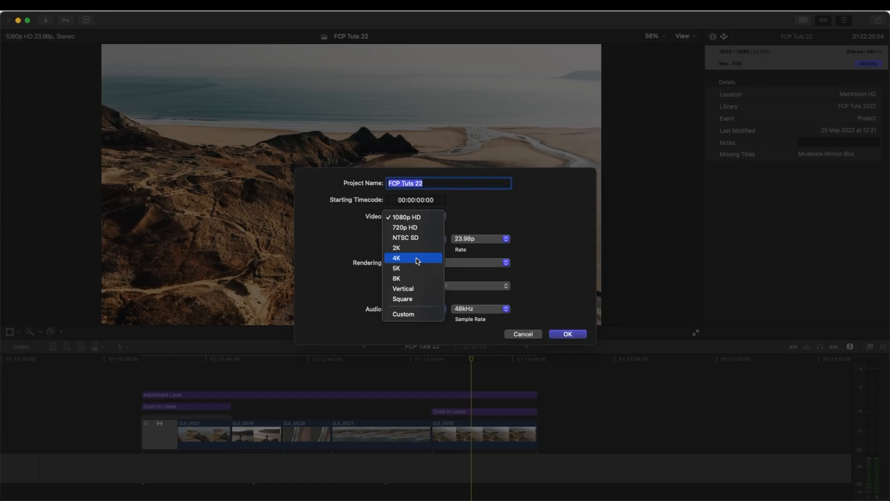
click(396, 257)
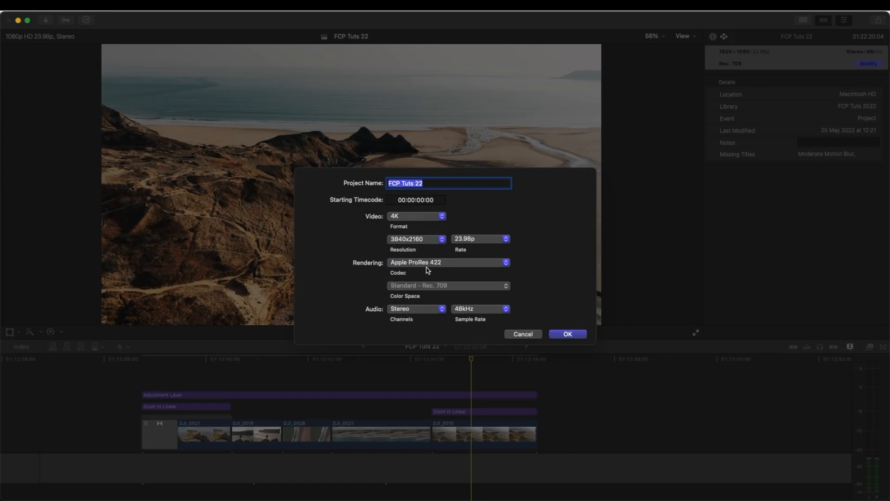
click(567, 334)
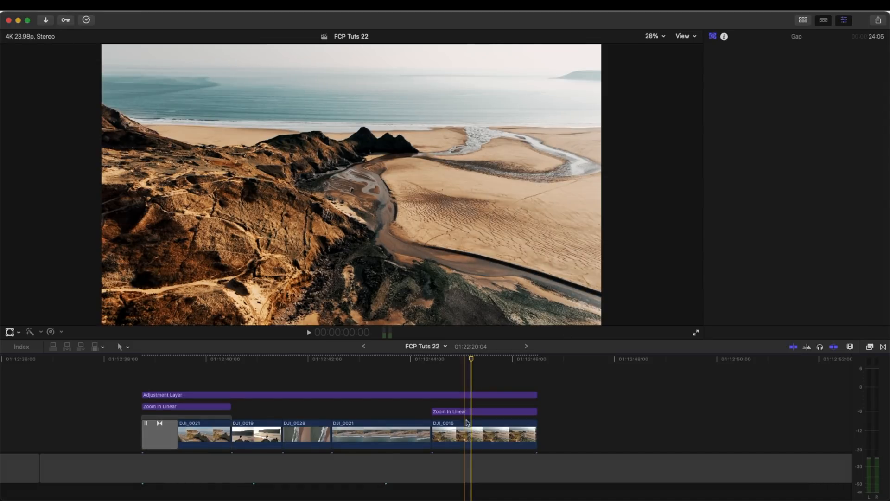
- Show the Info inspector for clip DJI_0015, confirming 3840x2160 media at 23.98p
click(482, 434)
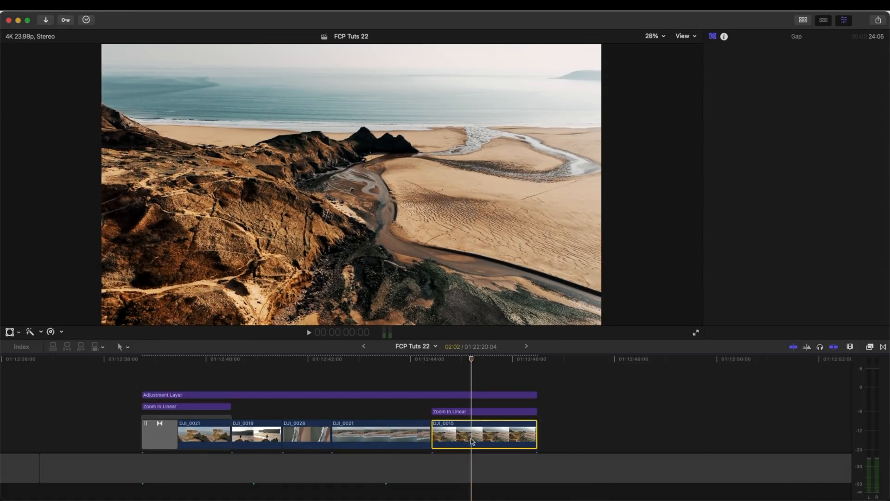
click(734, 36)
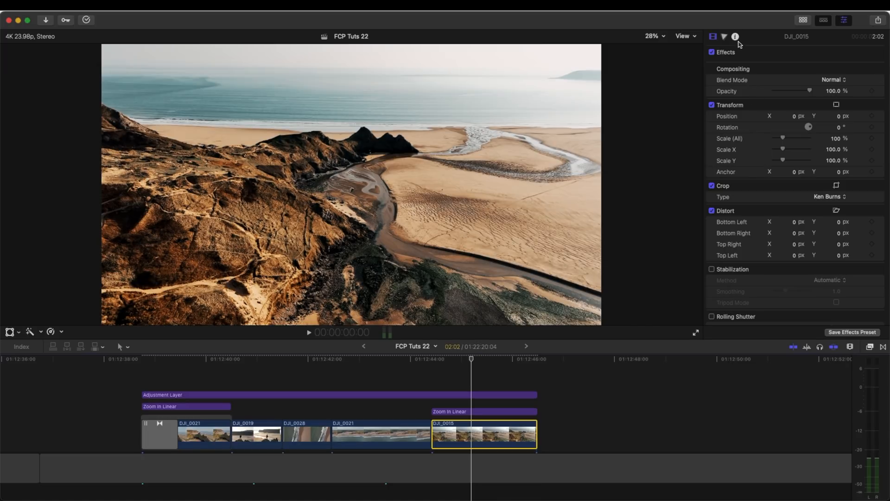
click(736, 36)
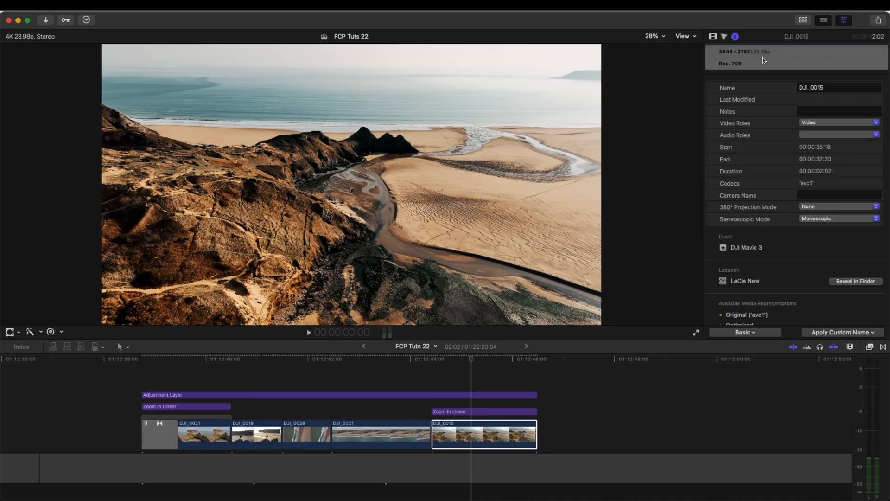
mouse_move(802, 47)
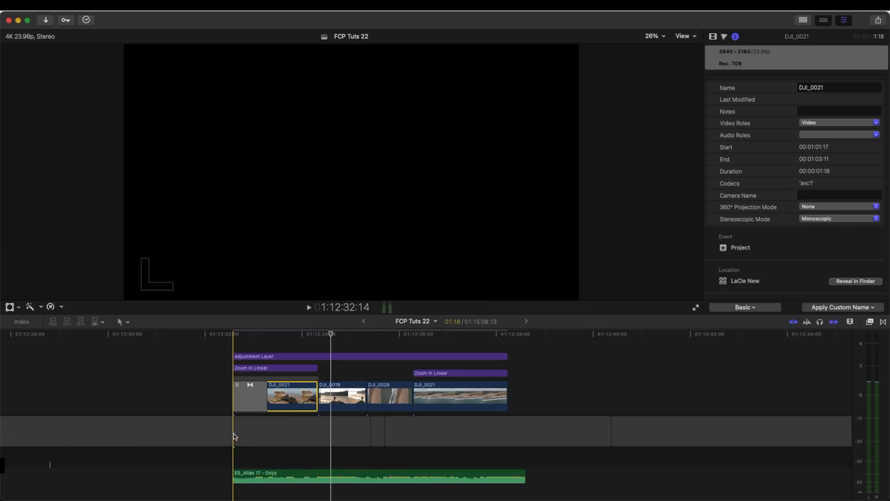
- Select all timeline content and bring up the share destinations list
key(i)
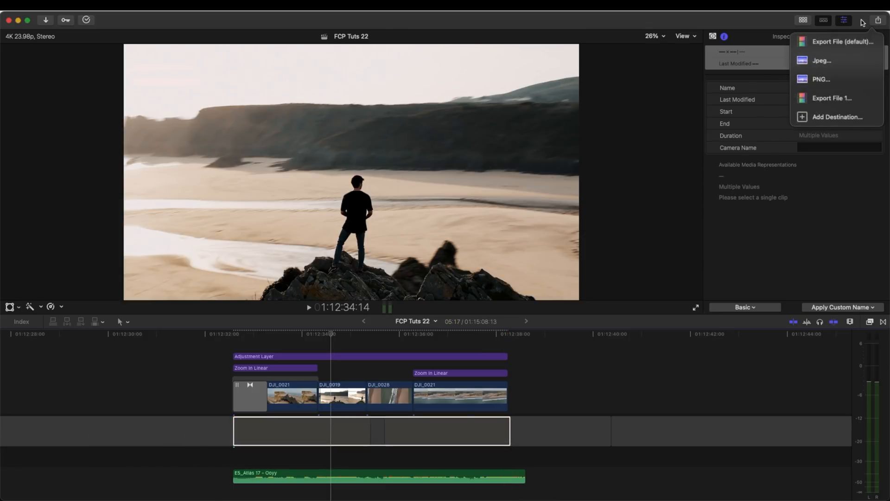
mouse_move(843, 42)
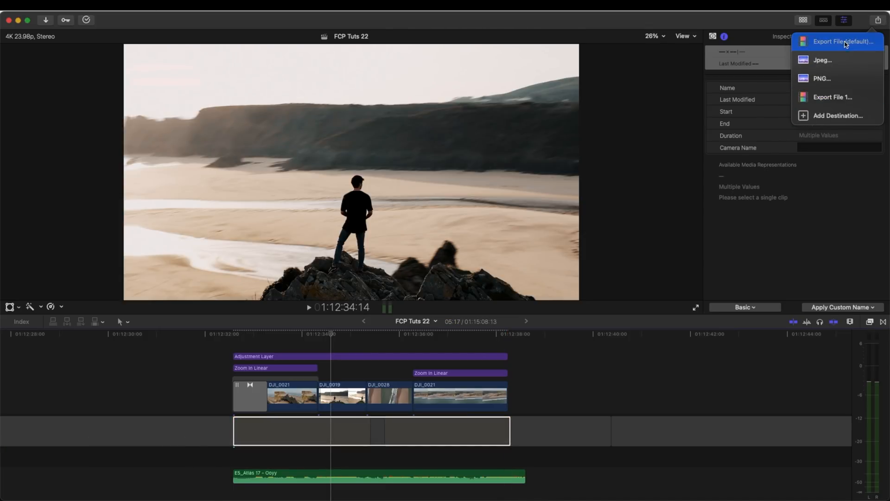
mouse_move(832, 115)
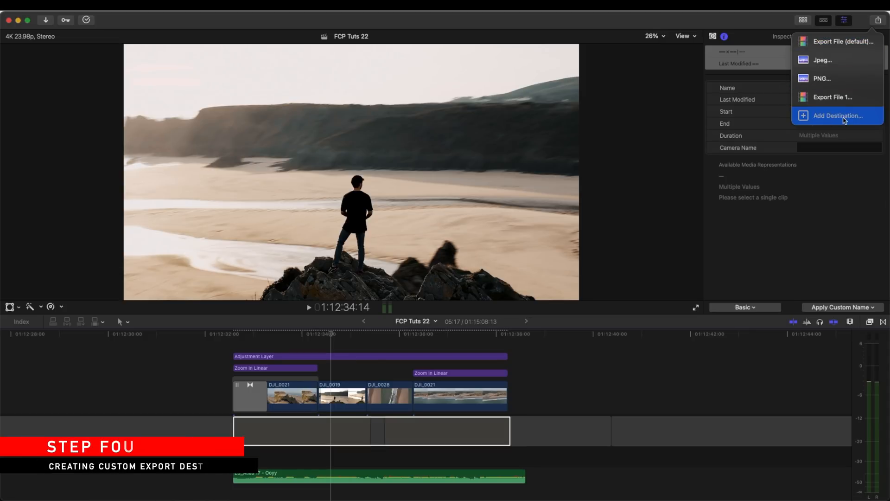
click(838, 115)
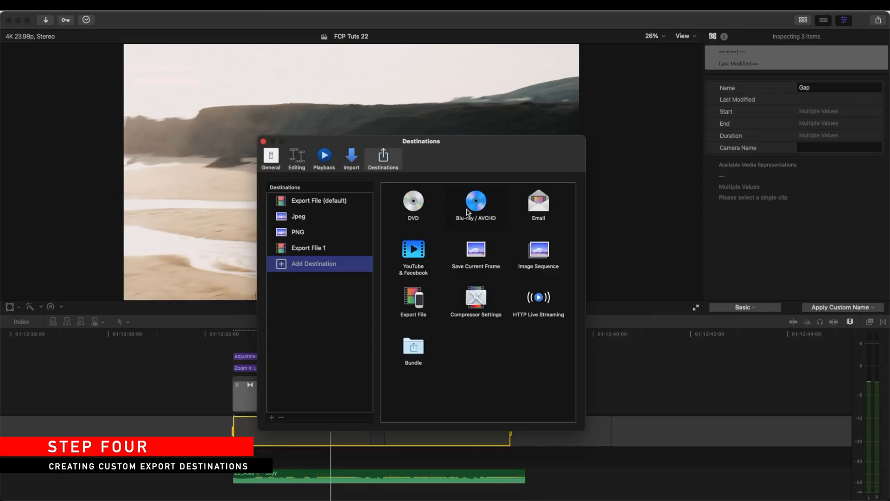
mouse_move(469, 346)
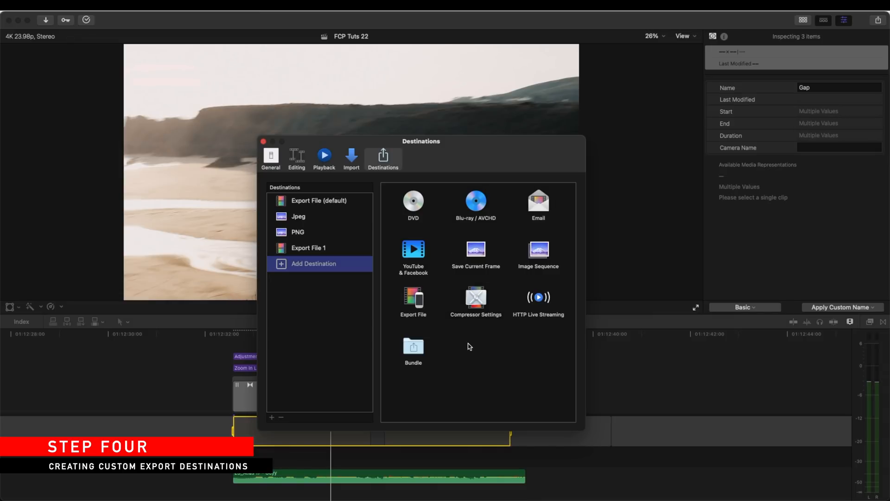
- Add an export-file destination, keep the Youtube destination's action as Save only, and close Settings
drag(413, 297, 363, 289)
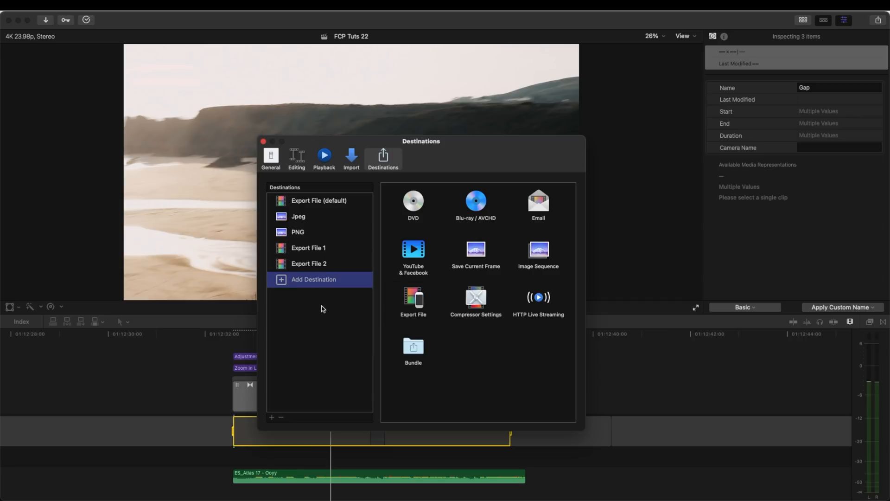
click(307, 262)
text(Youtube)
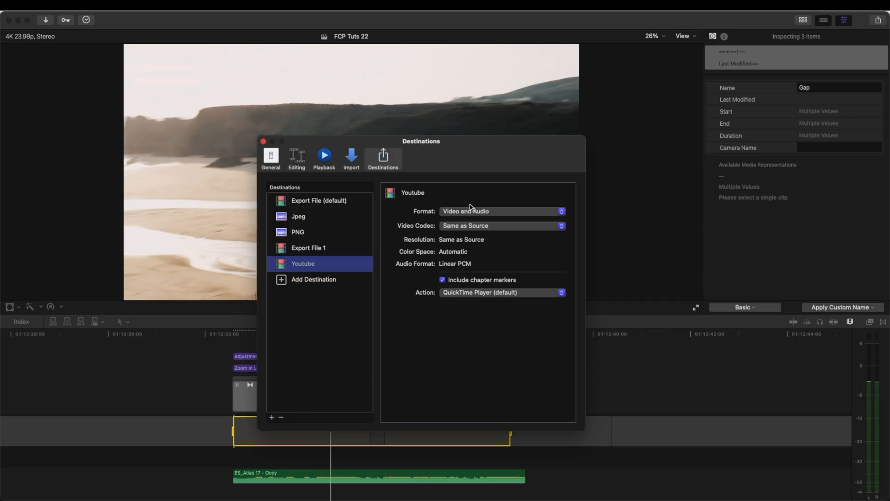
click(502, 212)
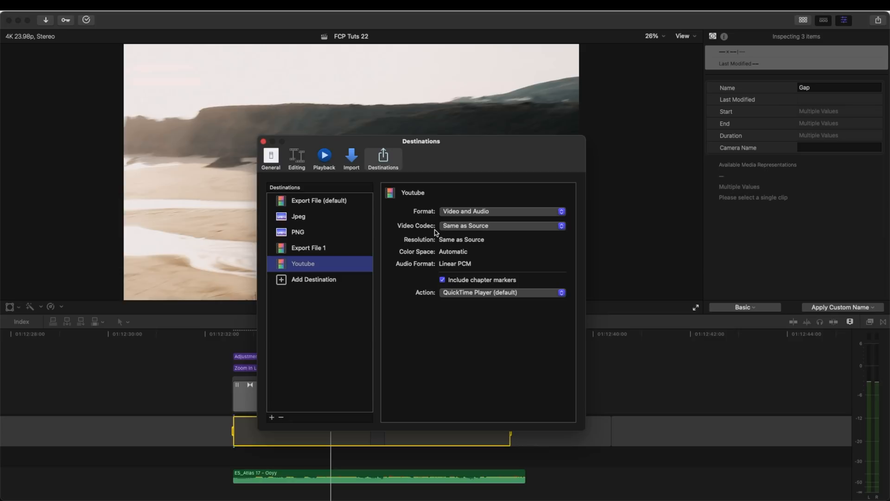
mouse_move(487, 248)
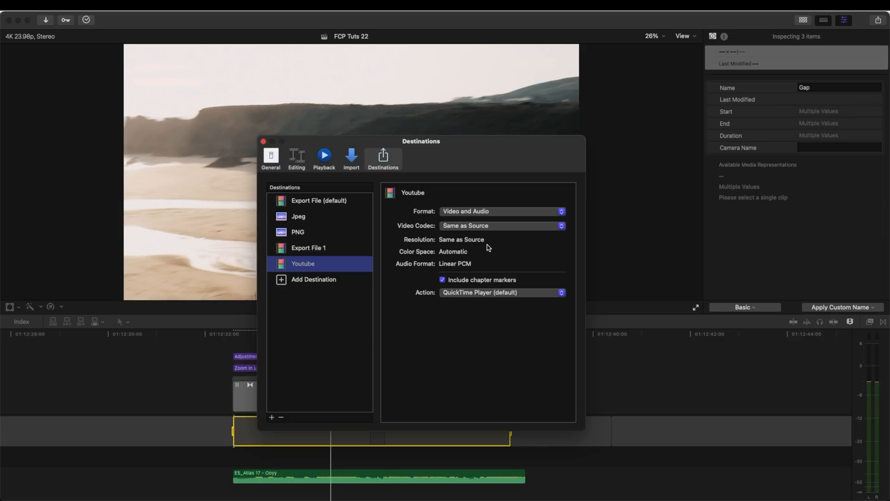
click(502, 292)
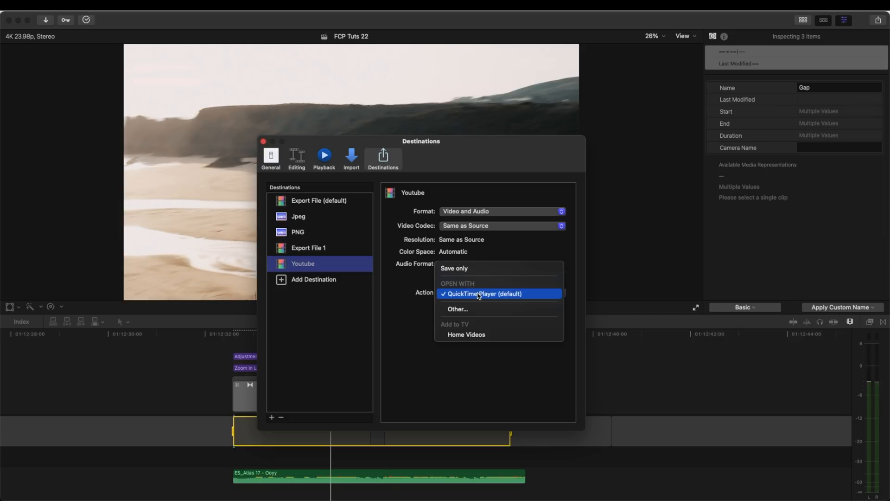
click(454, 268)
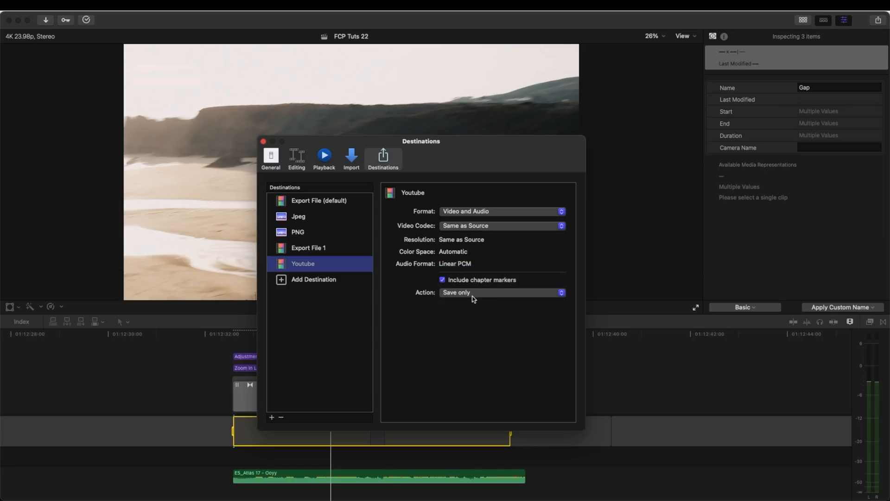
click(502, 292)
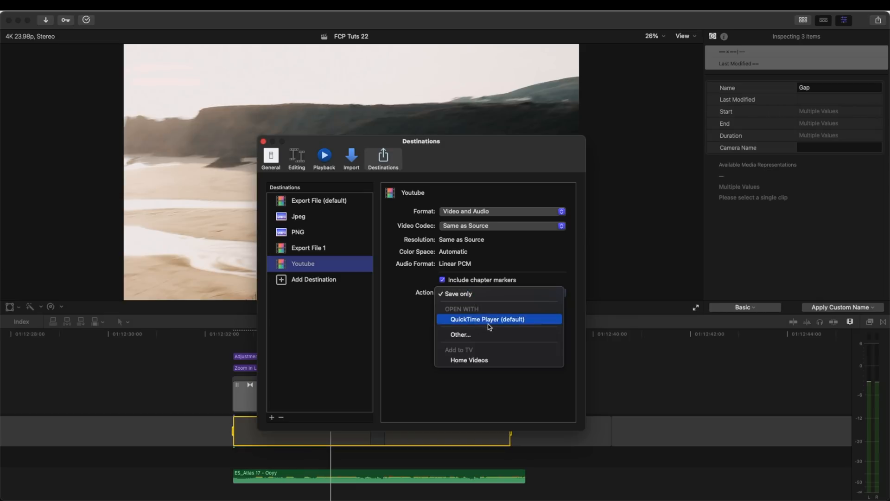
click(458, 294)
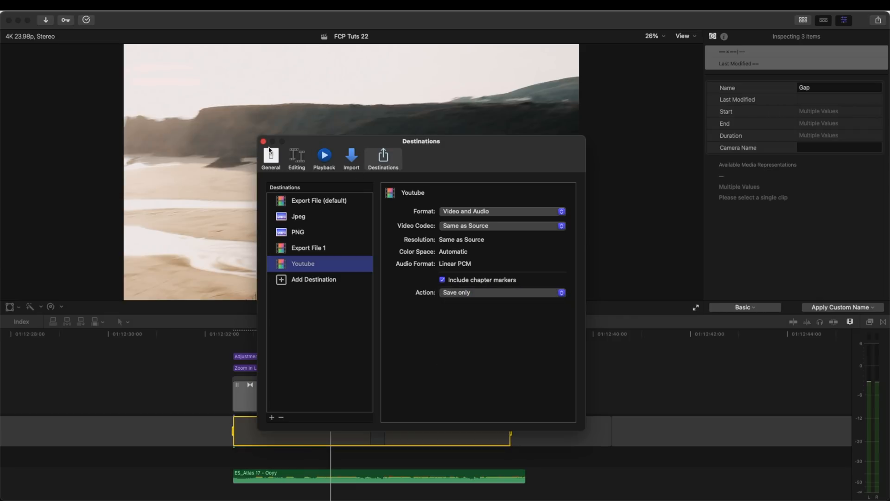
click(262, 141)
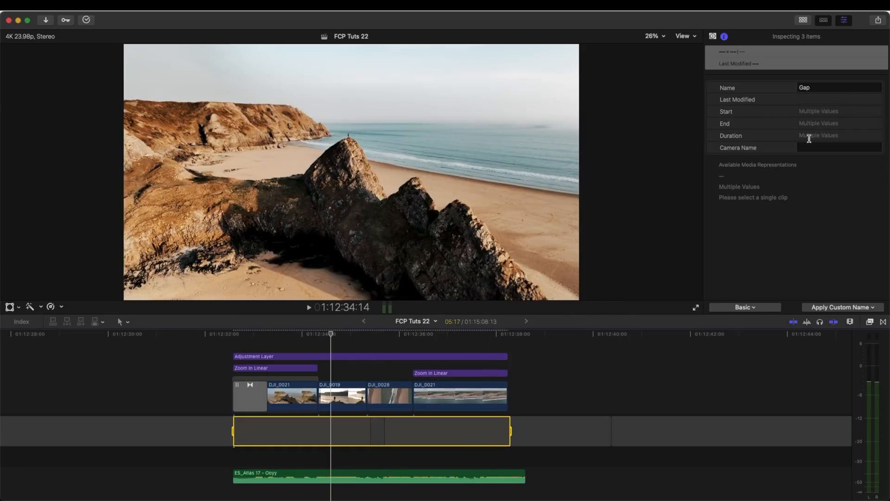
- Share the timeline to the Youtube destination, continuing past the missing-media warning
click(878, 19)
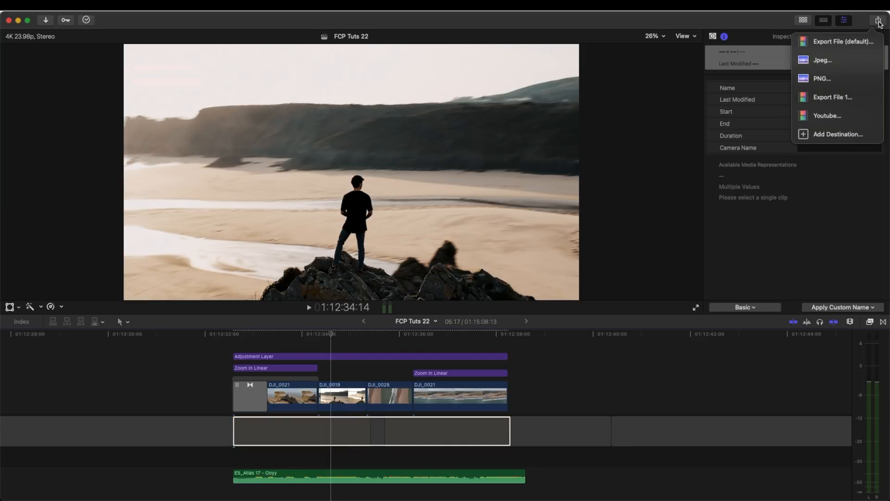
mouse_move(827, 116)
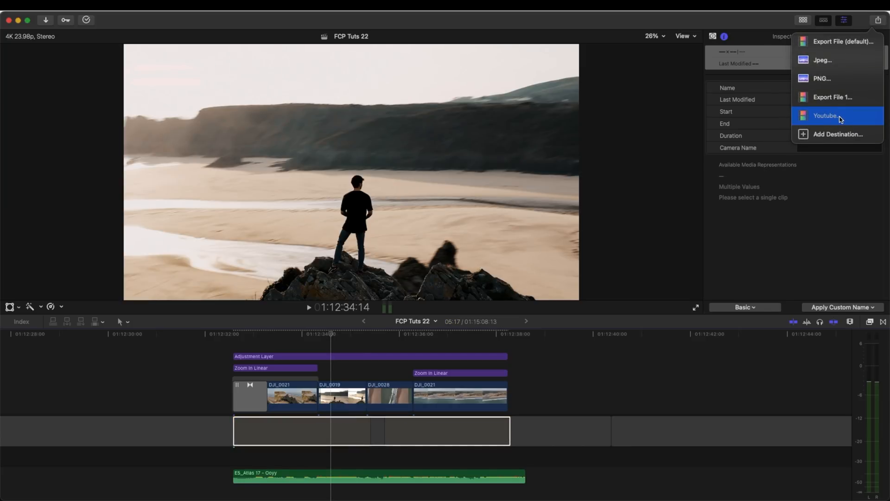
click(825, 115)
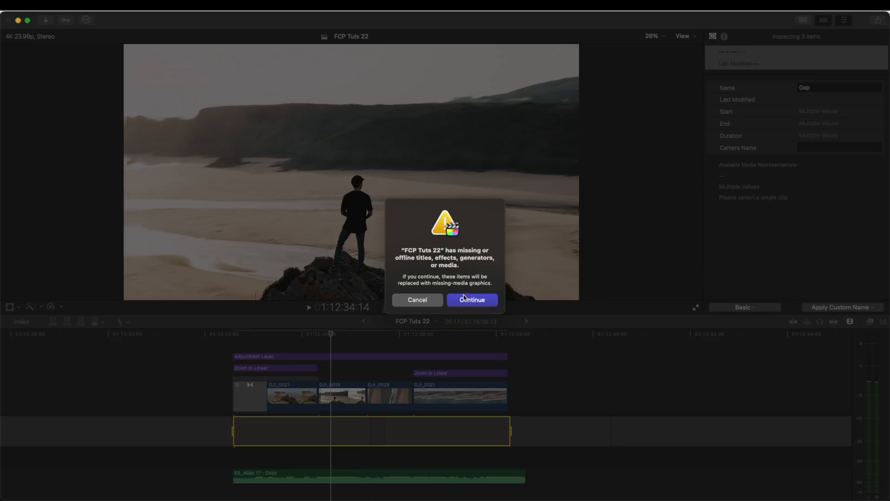
click(472, 300)
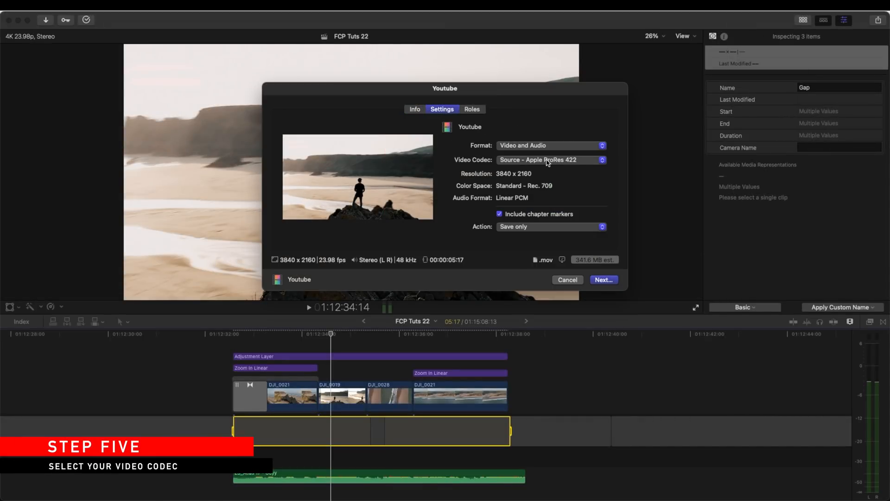
- Check the H.264 size estimate, then set the export's video codec to Apple ProRes 422
click(549, 159)
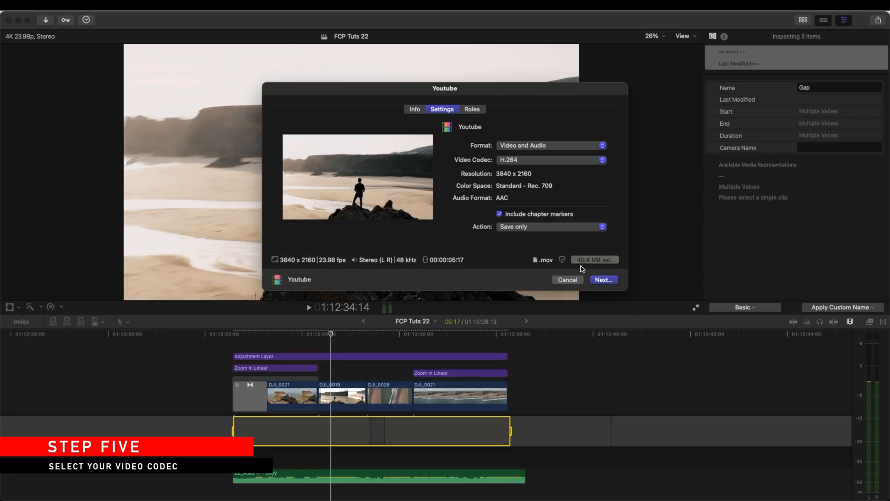
mouse_move(578, 271)
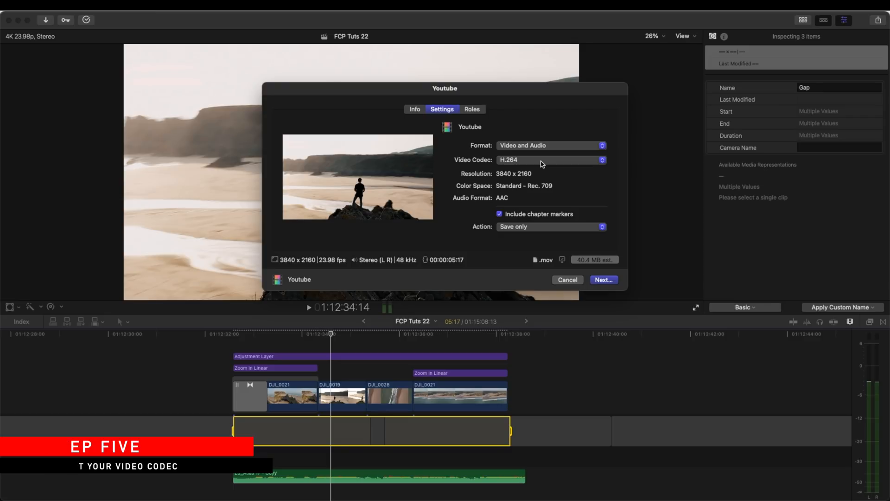
click(548, 159)
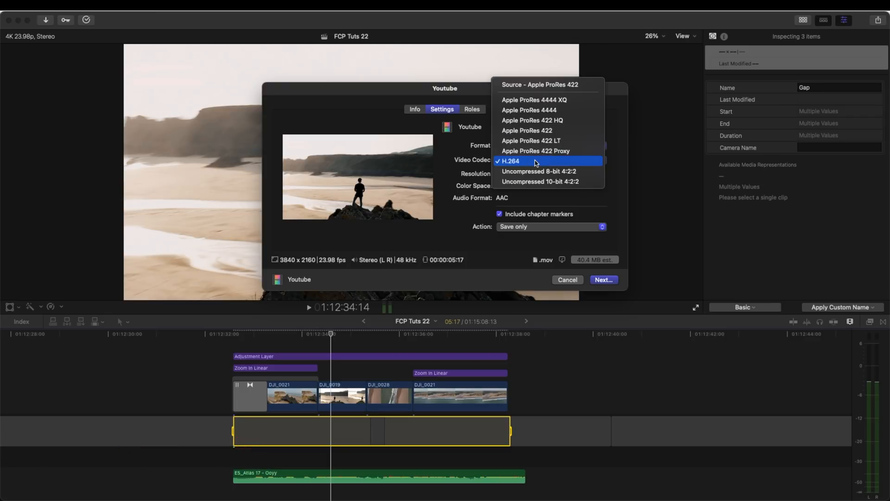
click(511, 161)
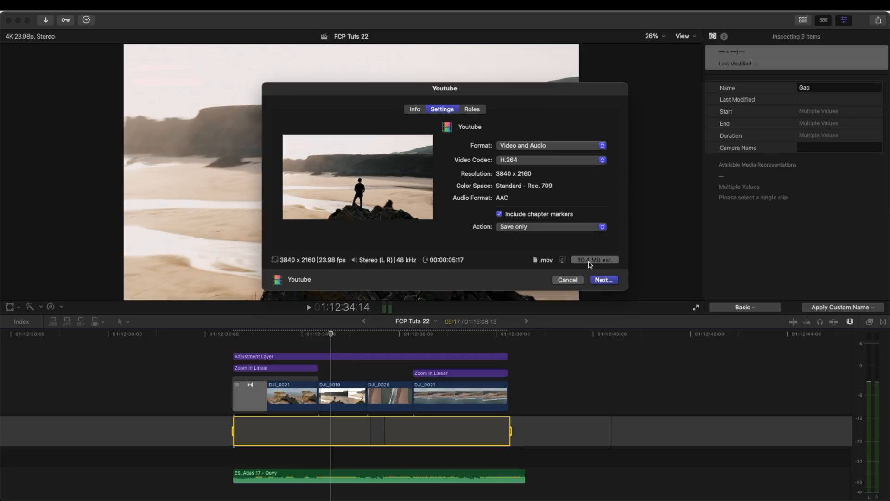
mouse_move(589, 195)
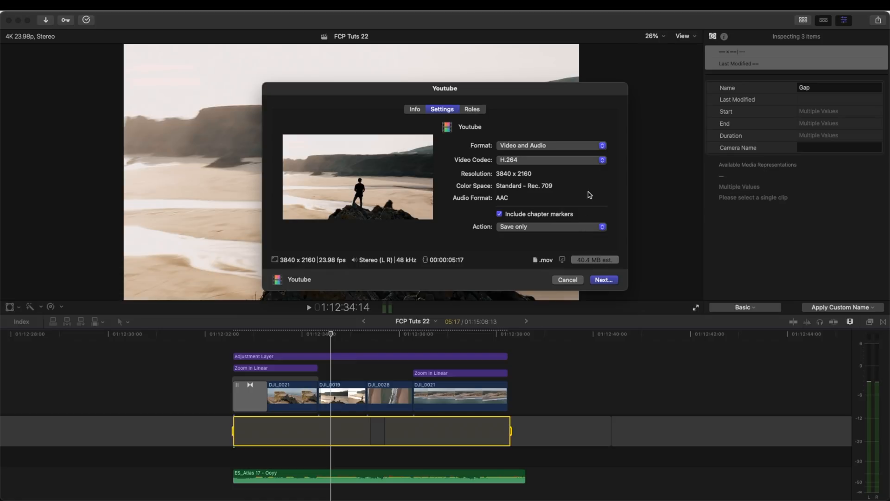
click(550, 160)
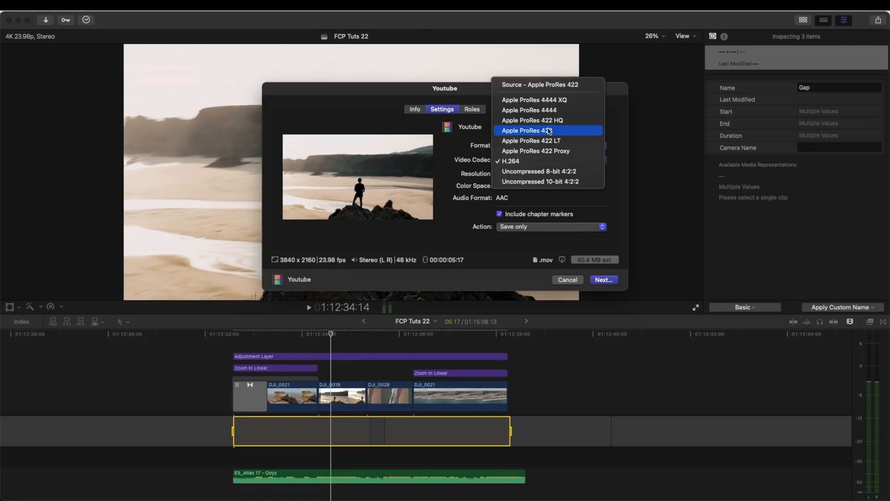
click(524, 129)
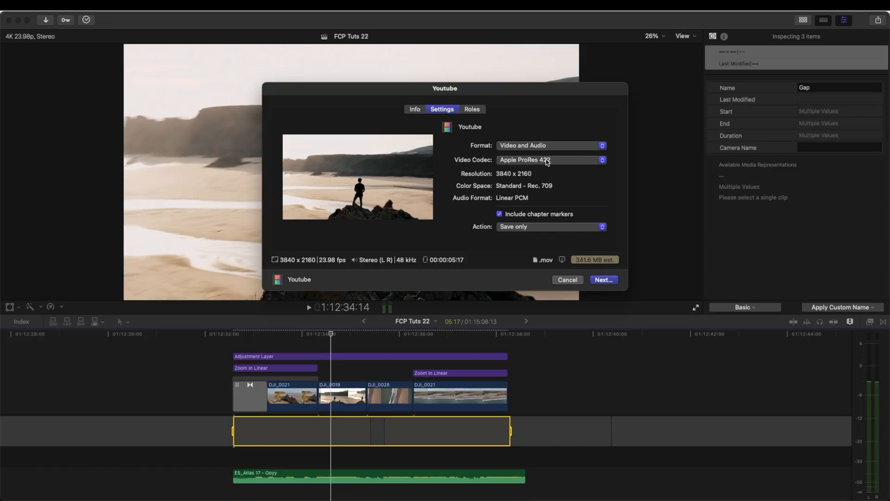
click(549, 160)
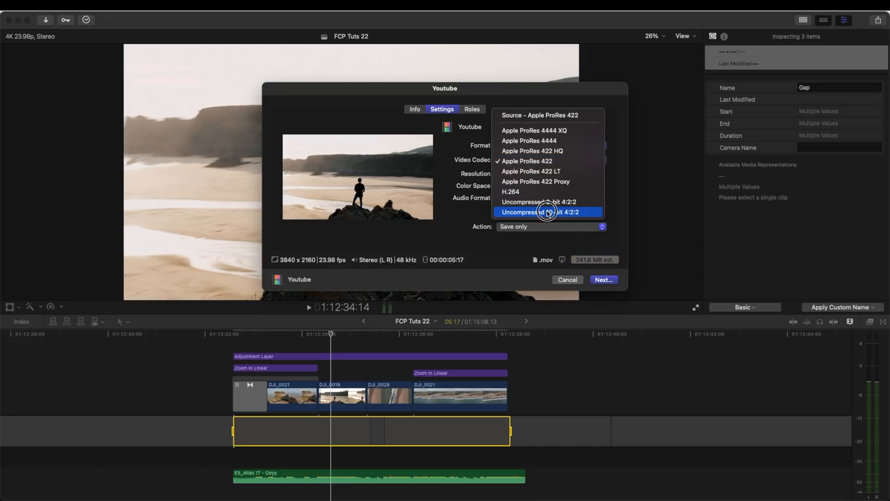
- Check the Uncompressed 10-bit 4:2:2 estimate, return to Apple ProRes 422, and proceed to Next
click(539, 212)
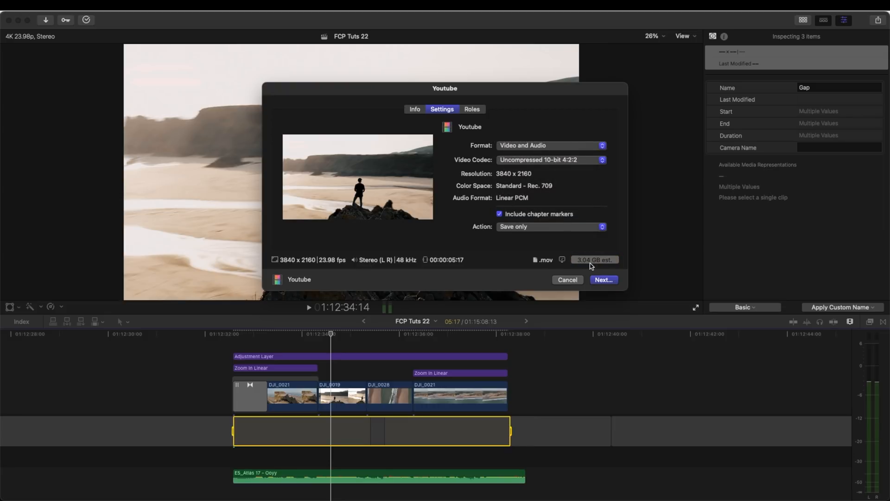
mouse_move(499, 273)
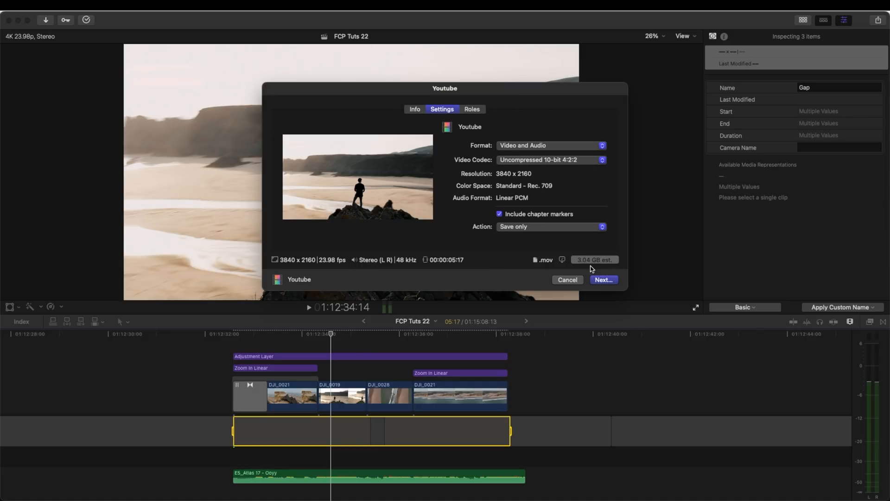
mouse_move(591, 260)
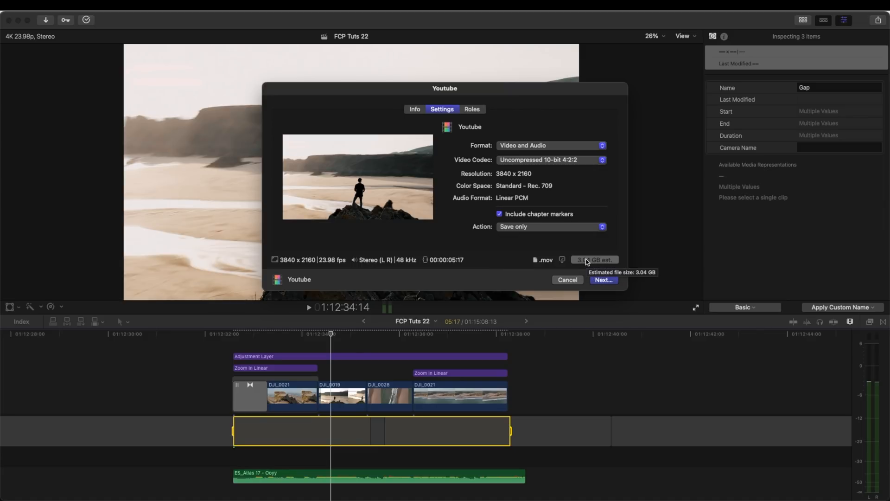
click(548, 160)
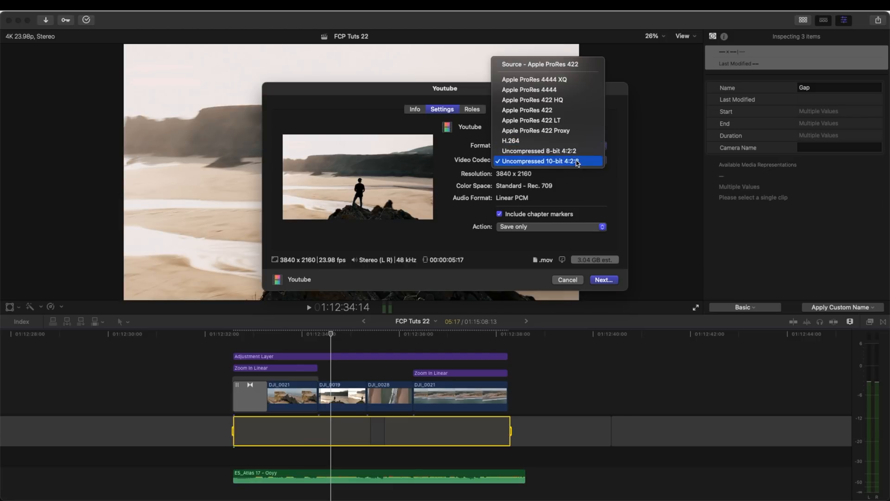
mouse_move(572, 163)
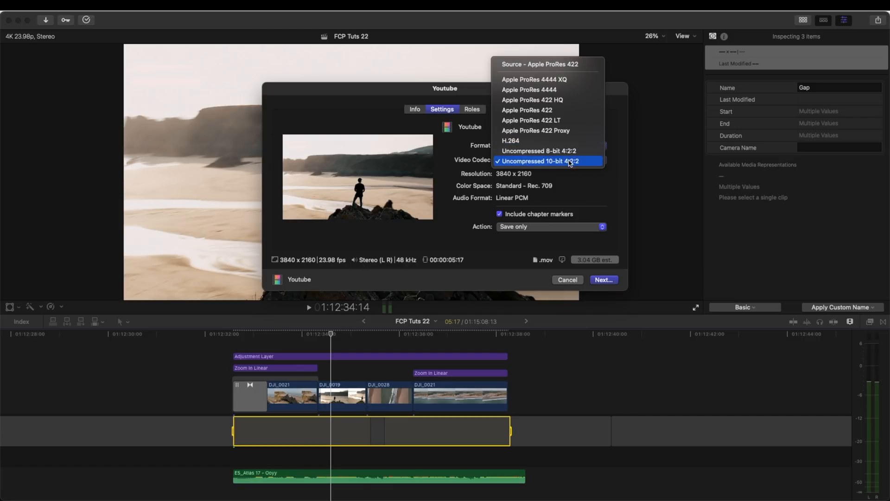
click(548, 160)
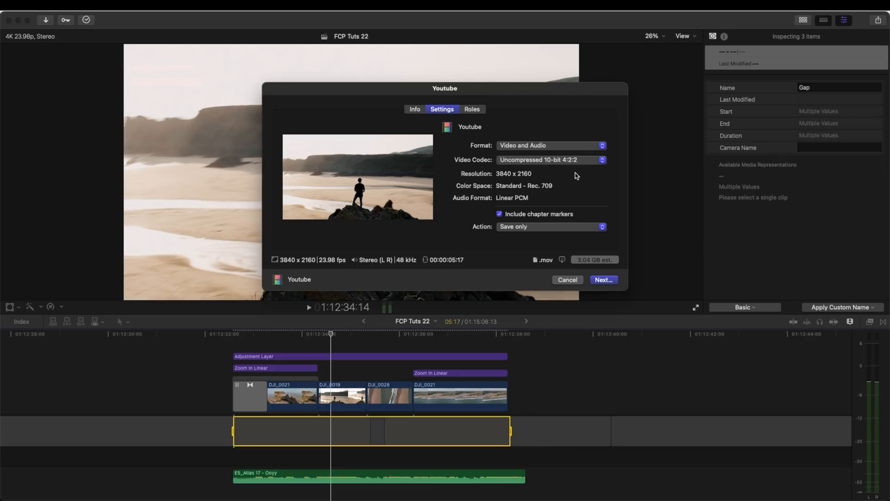
click(550, 160)
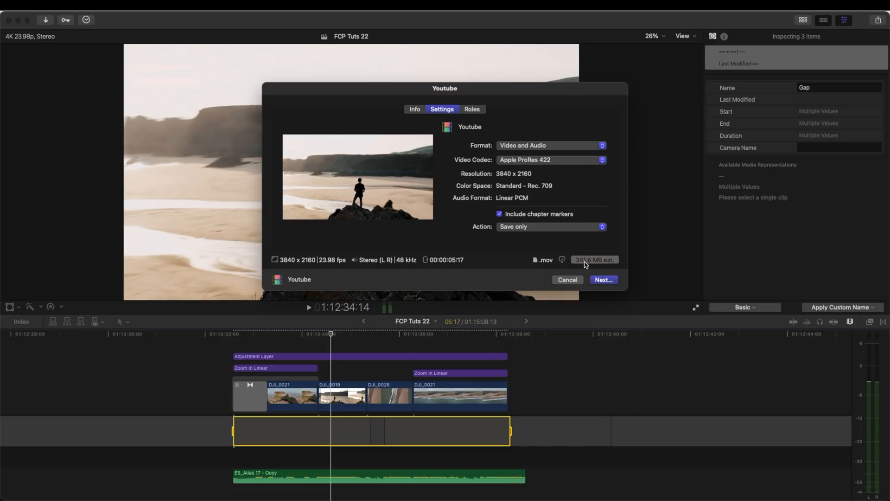
click(603, 280)
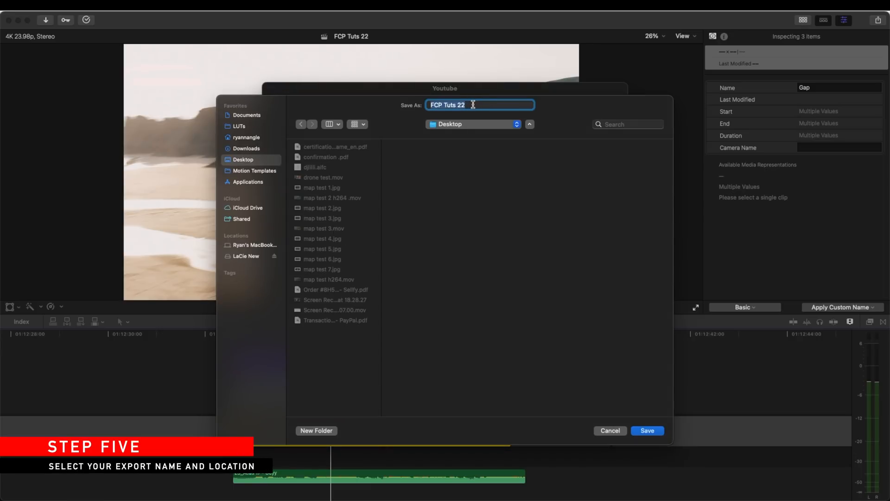
- Save the export to the Desktop as 'Export Tut'
text(Export Tut)
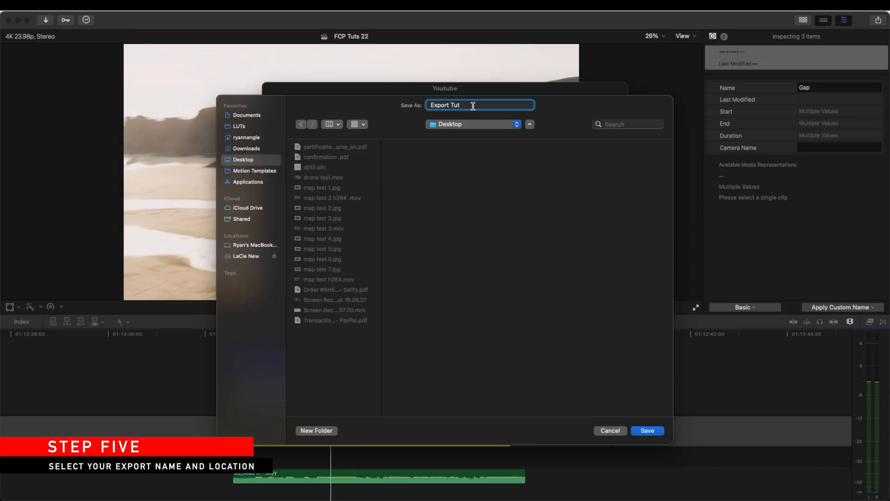
click(646, 430)
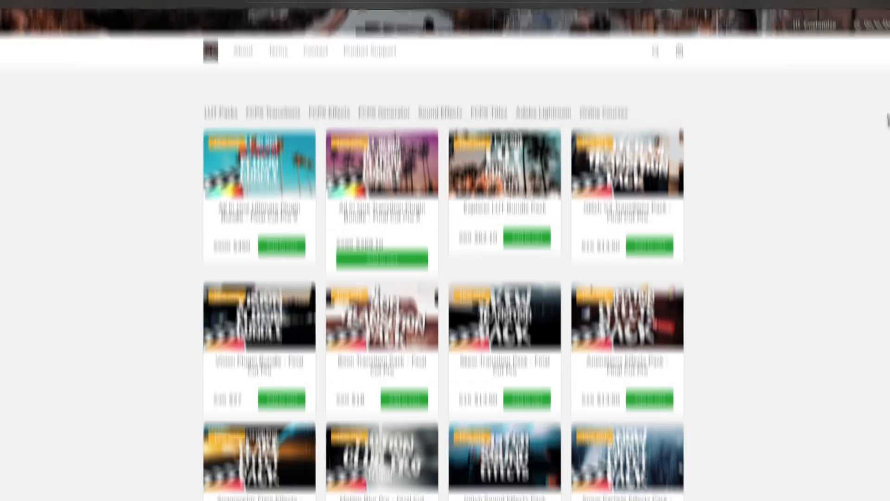
- Scroll down the store's product grid to reveal more Final Cut Pro transition, title and plugin packs
scroll(down, 3)
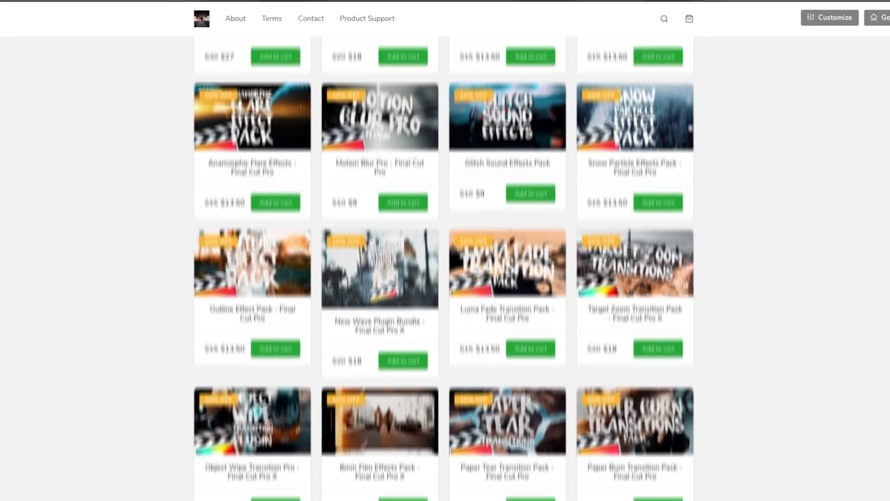
scroll(down, 3)
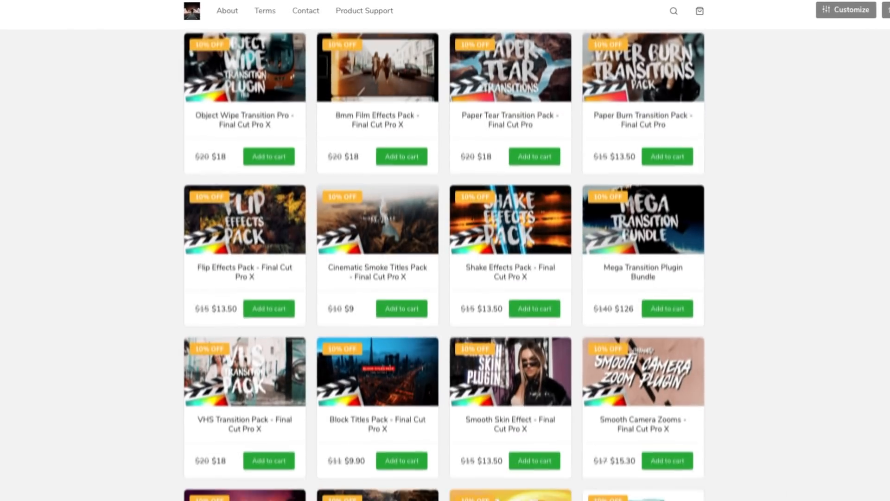